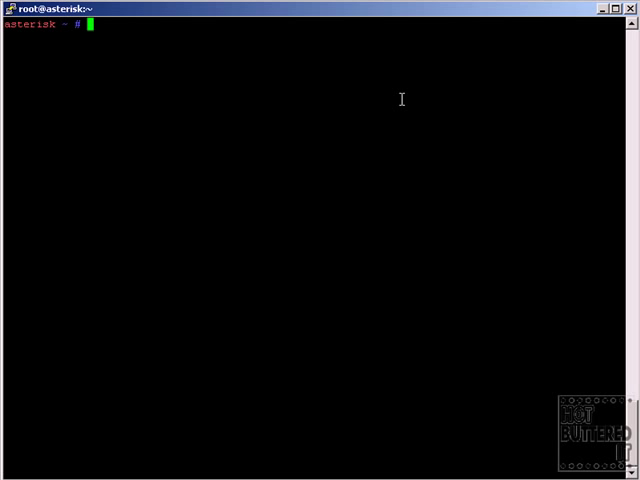
- Launch Asterisk in verbose console mode with 'asterisk -vc' and wait for the CLI prompt
text(ast)
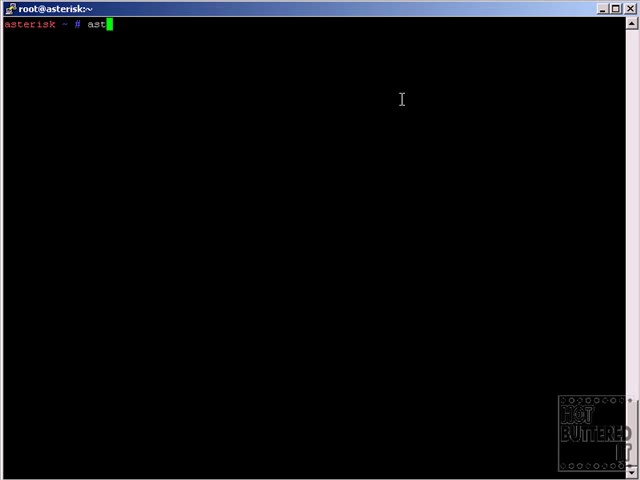
text(erisk)
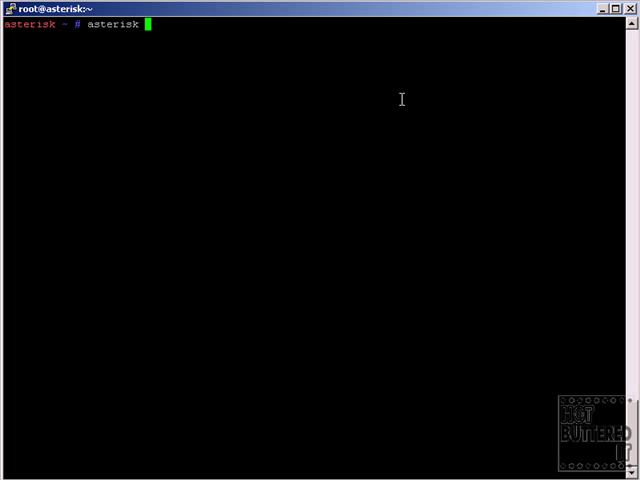
text(-vc)
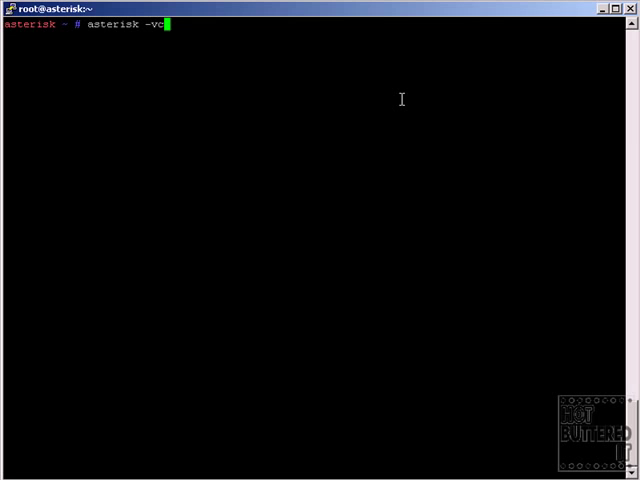
key(Return)
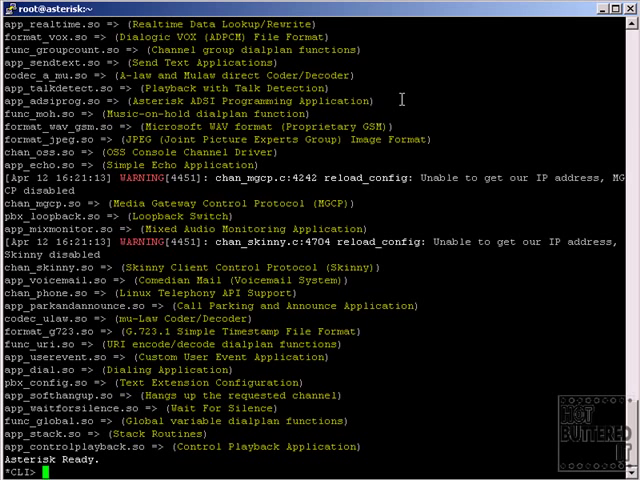
- Stop Asterisk, relaunch it with 'asterisk -vvvc', then exit to the shell with 'stop now'
text(stop now)
text(asterisk -)
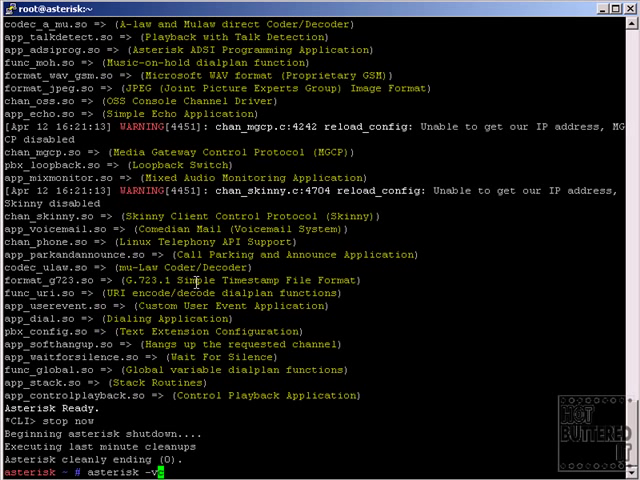
text(vv)
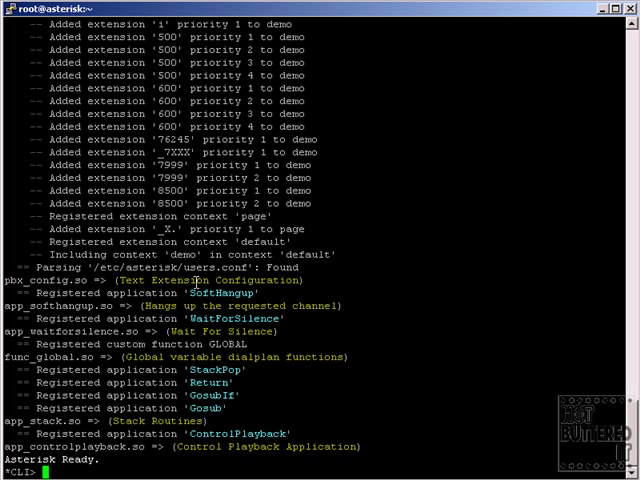
text(quit now)
text(stop now)
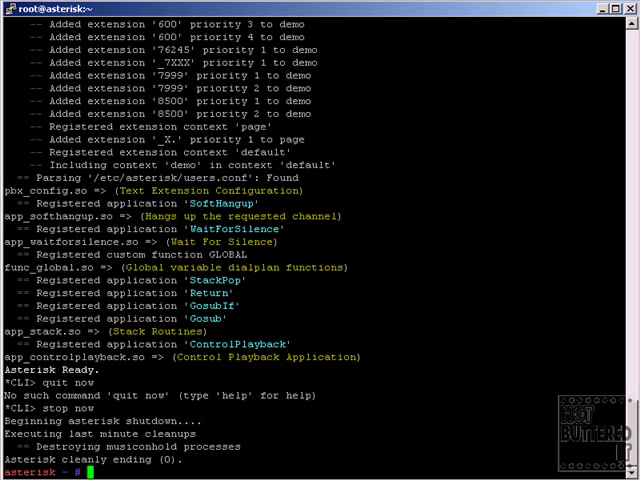
- Start Asterisk as a daemon, confirm it with 'ps ax | grep asterisk', and attach via 'asterisk -r'
text(aster)
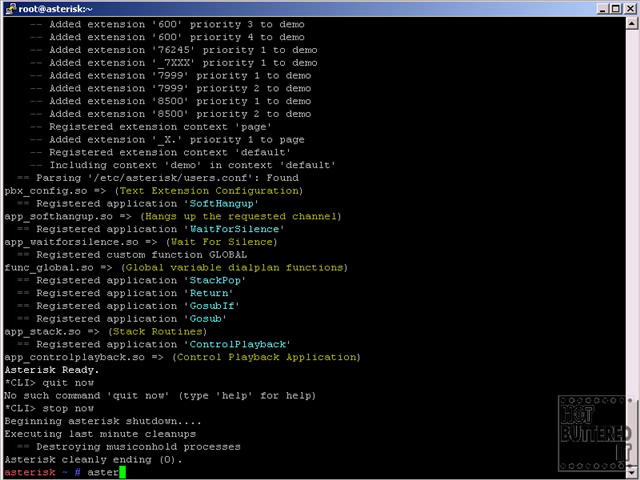
key(Return)
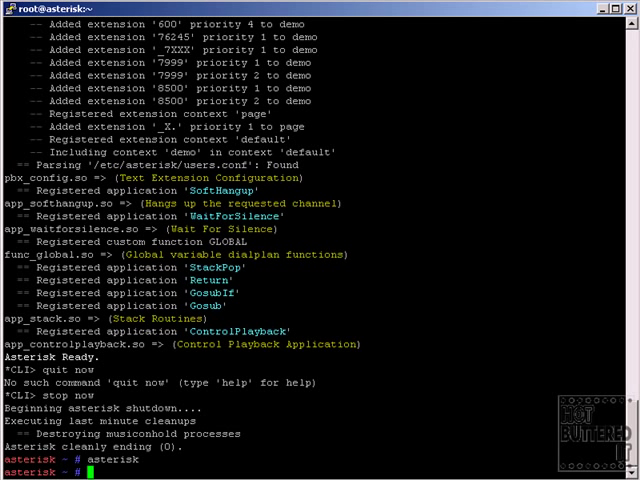
text(ps ax | grep a)
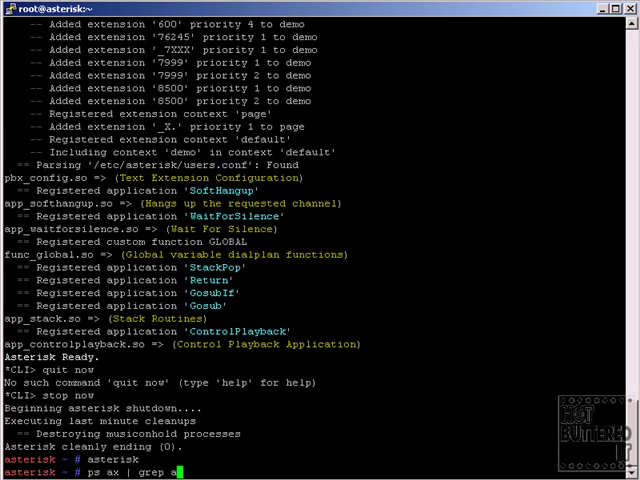
key(Return)
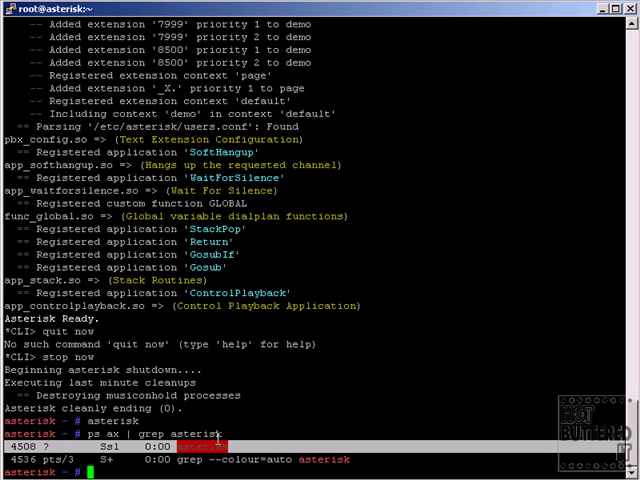
text(aste)
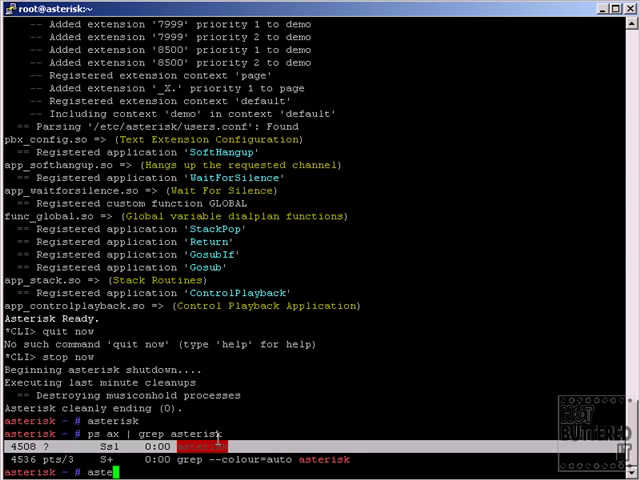
text(asterisk -r)
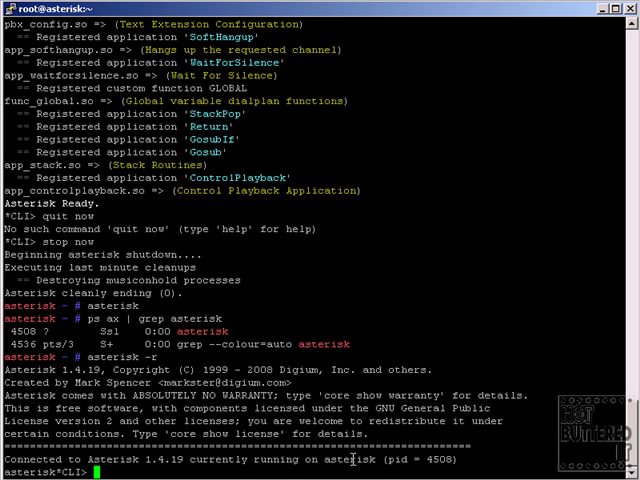
- List the top-level CLI commands with Tab, then the 'sip show' subcommands
double_click(350, 459)
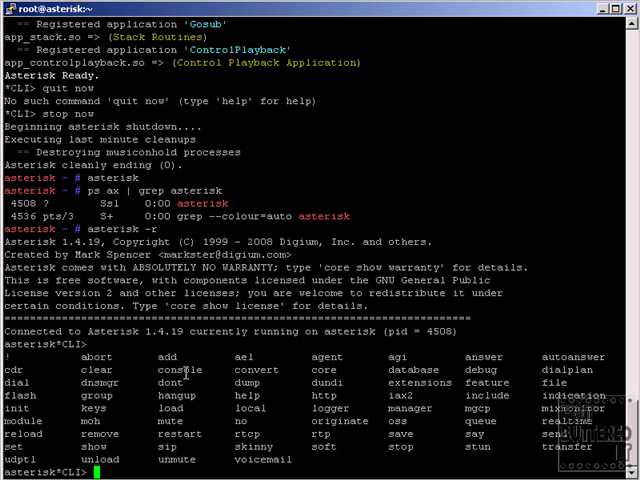
text(s)
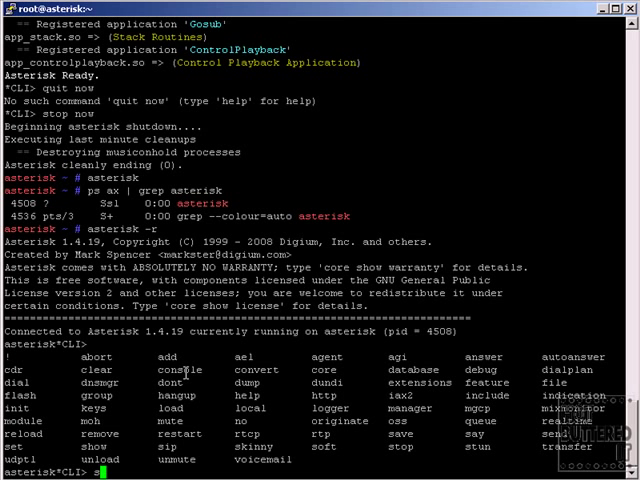
text(sip show)
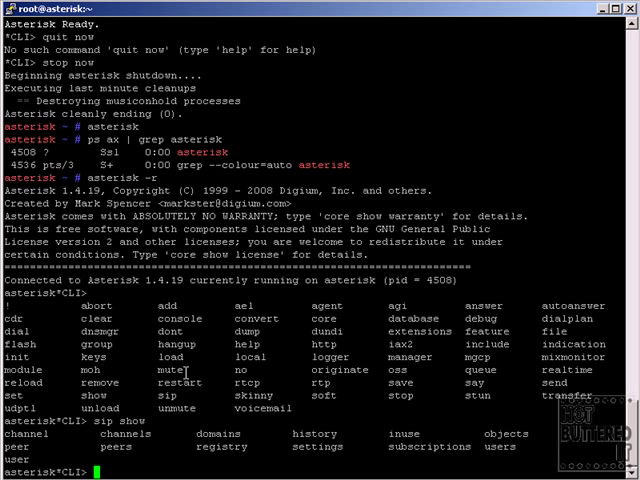
- Run 'core show channels' showing zero calls, then 'help stop' and 'help'
text(reload)
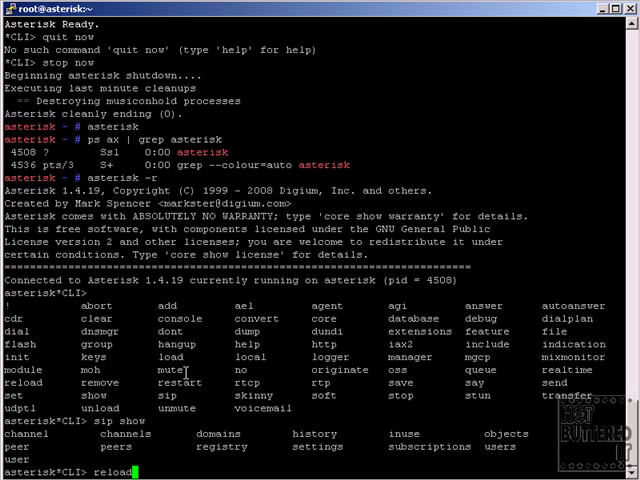
text(core s)
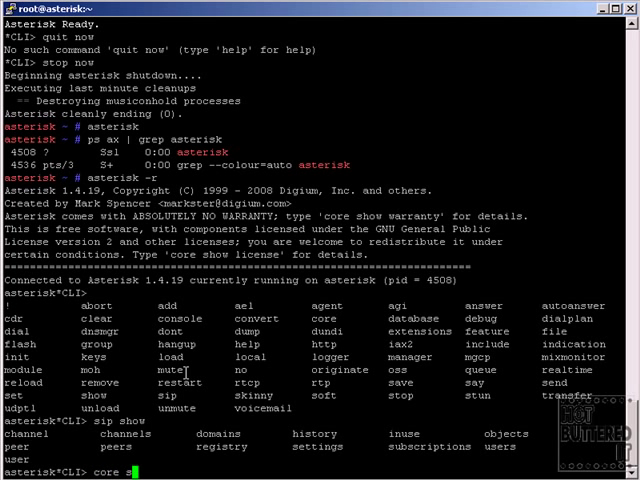
key(Return)
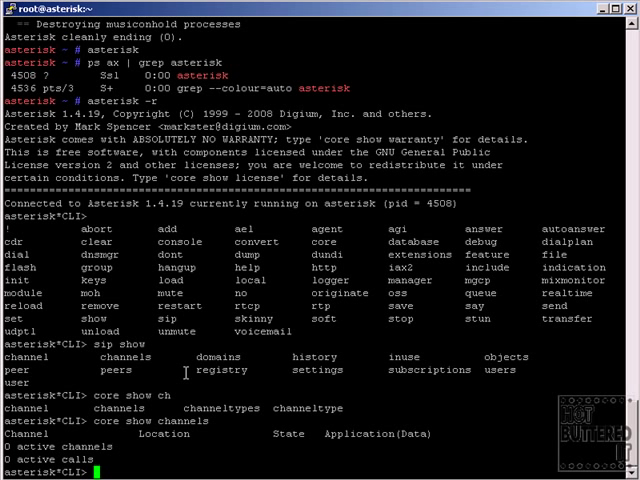
text(help)
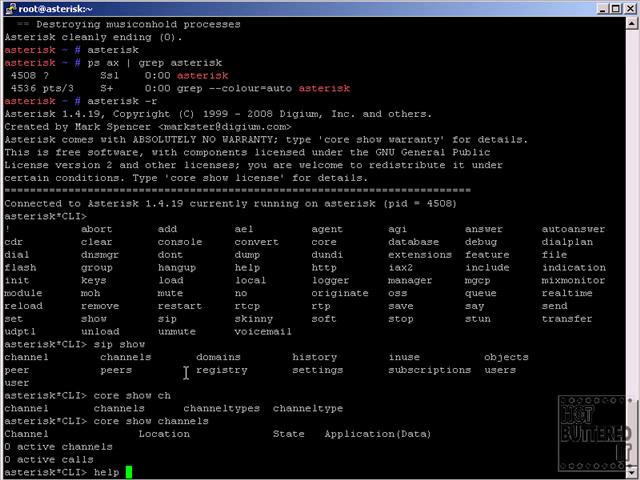
text(stop)
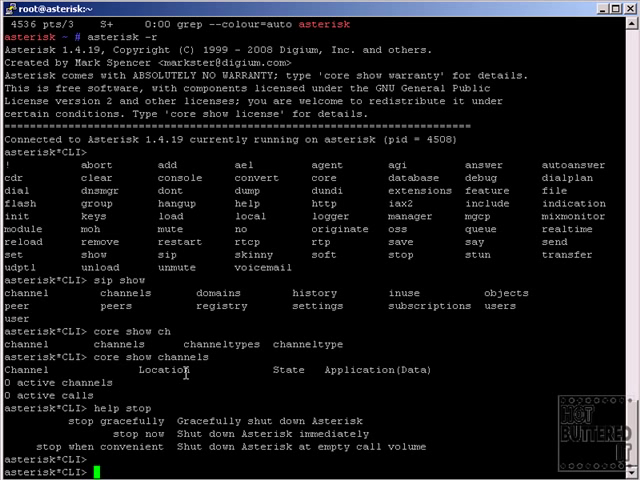
mouse_move(113, 433)
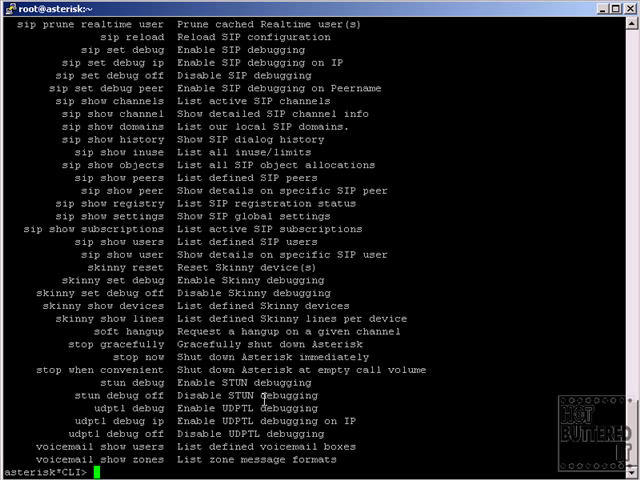
- Quit the Asterisk console and list the configuration files in /etc/asterisk
text(quit)
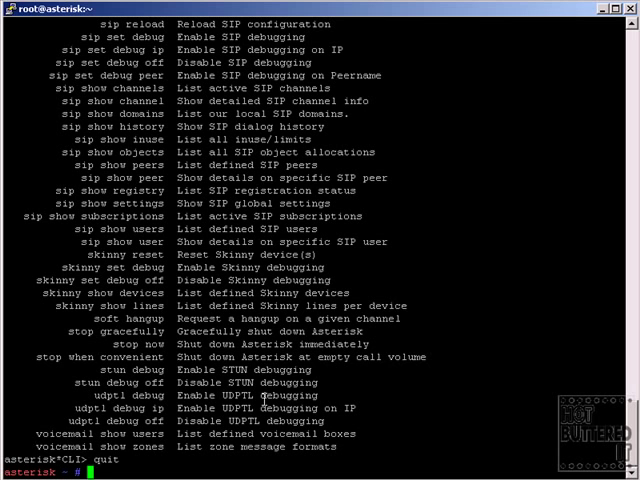
text(ls /etc/asterisk/)
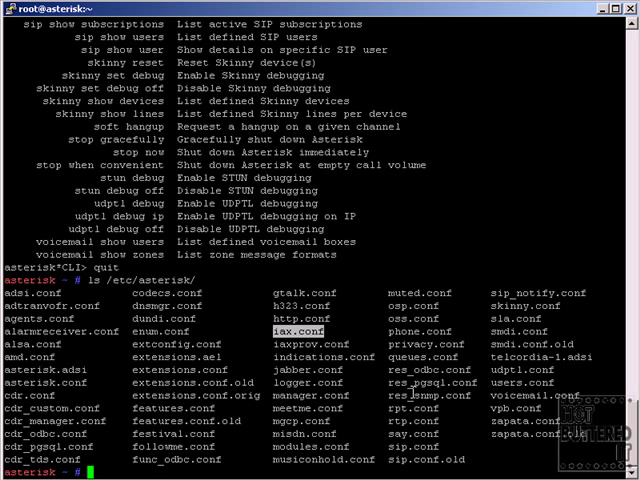
text(ls /usr/lib)
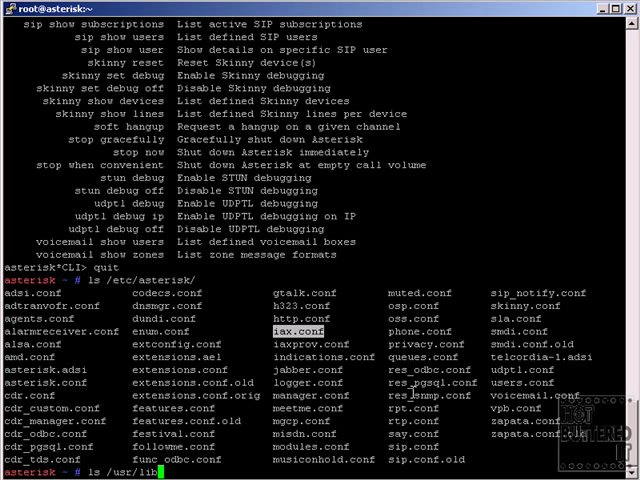
- List /usr/lib/asterisk/modules, pick out chan_sip.so, and begin a /var/lib listing
text(/asterisk/mn)
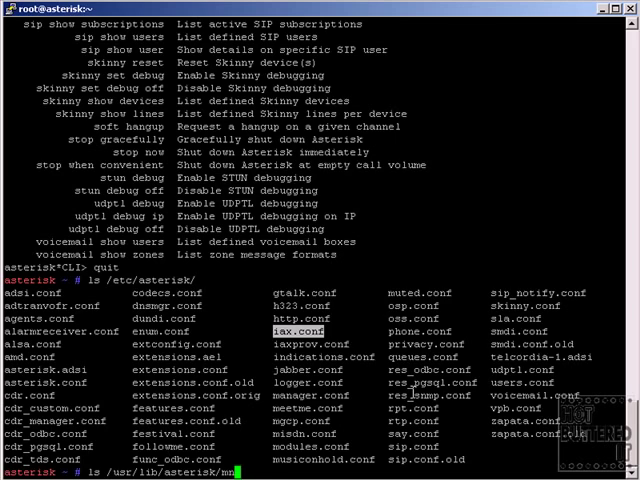
key(Return)
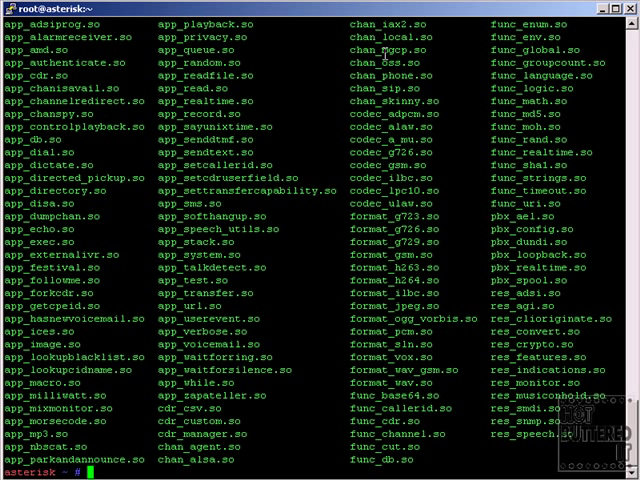
double_click(382, 87)
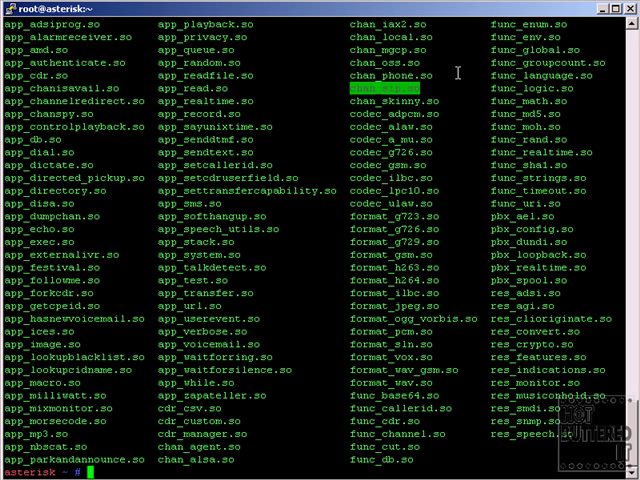
text(ls /var/)
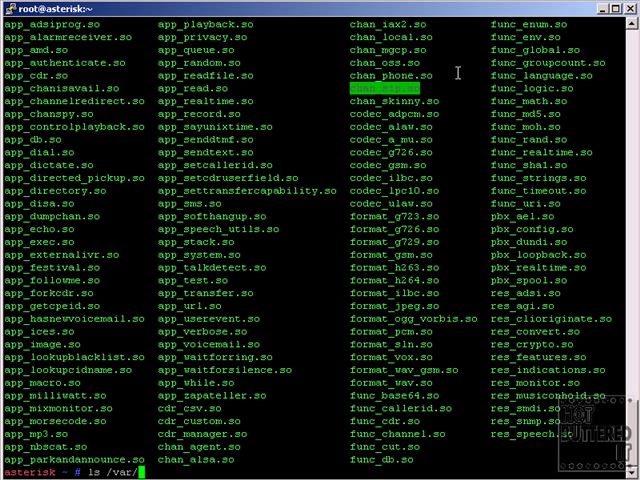
text(lib/)
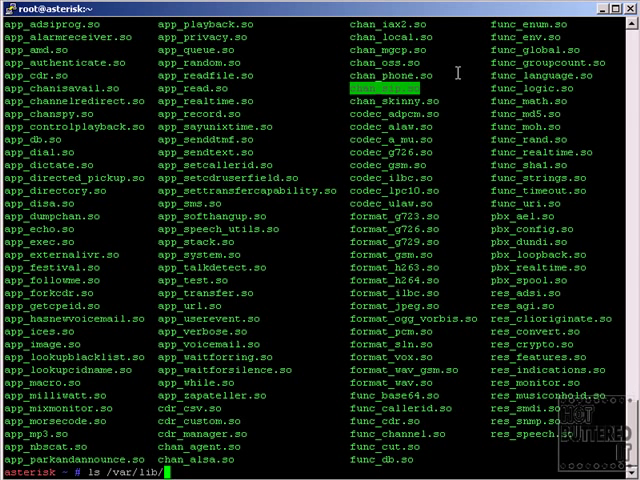